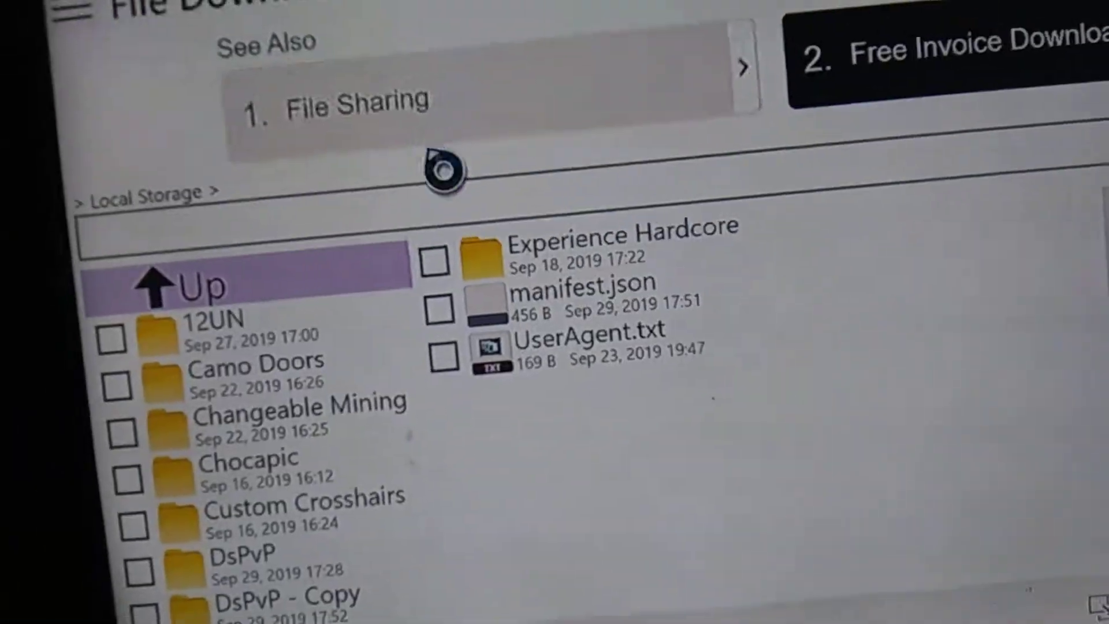
Open the transfer app's default download folder in File Explorer from its settings
{"action": "type", "text": "tftfttftftft"}
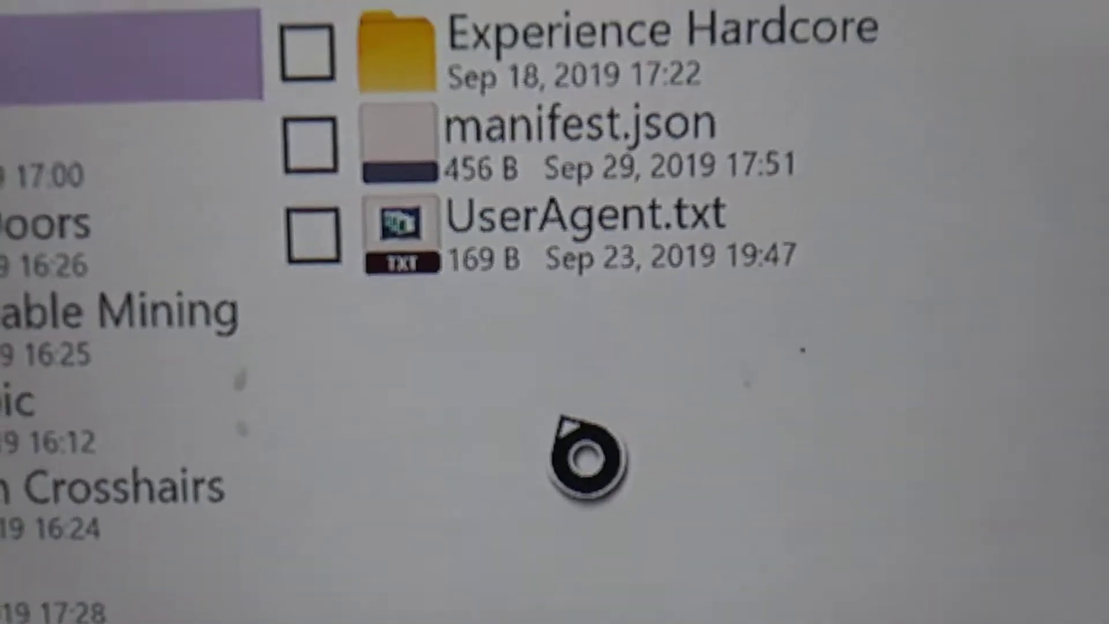
{"action": "scroll", "scroll_direction": "down", "scroll_amount": 3}
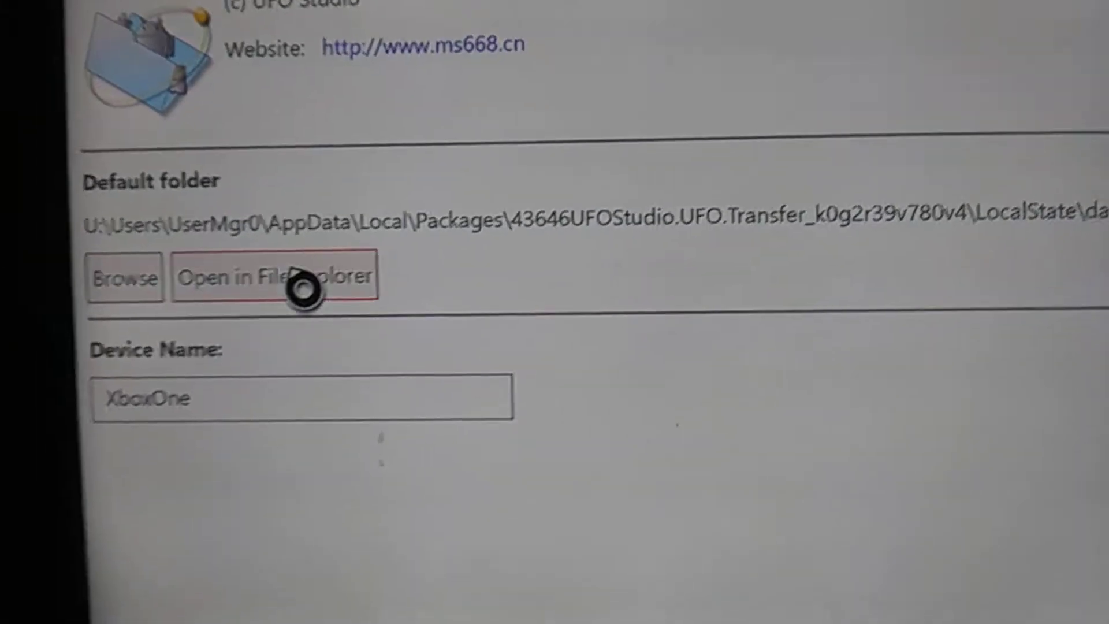
{"action": "left_click", "coordinate": [276, 276]}
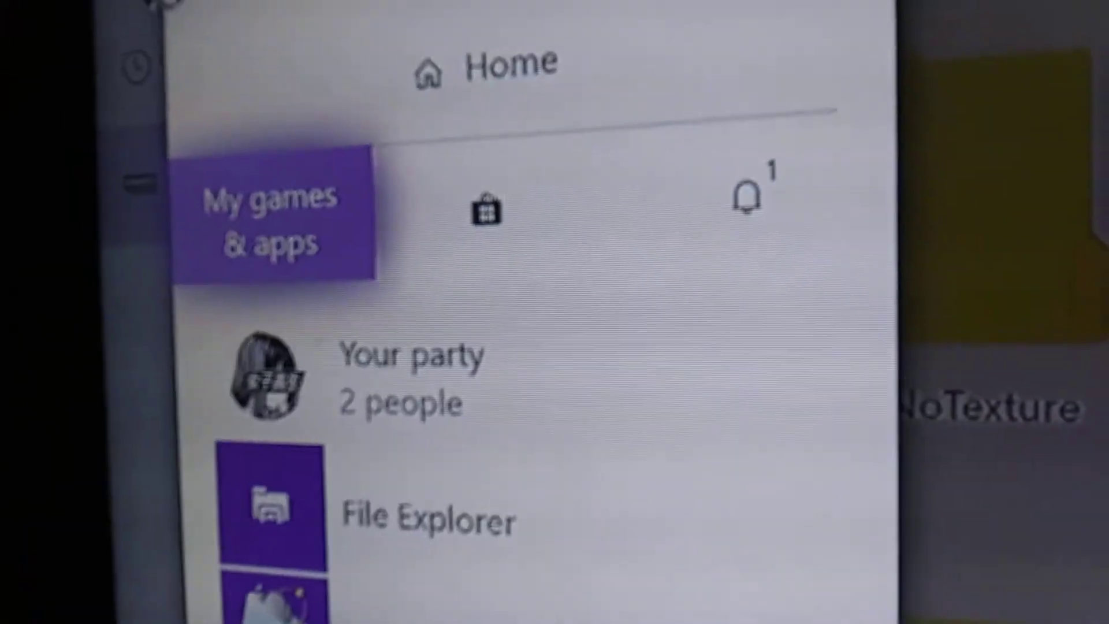
Go to My games & apps from the Xbox guide to launch Minecraft
{"action": "left_click", "coordinate": [271, 213]}
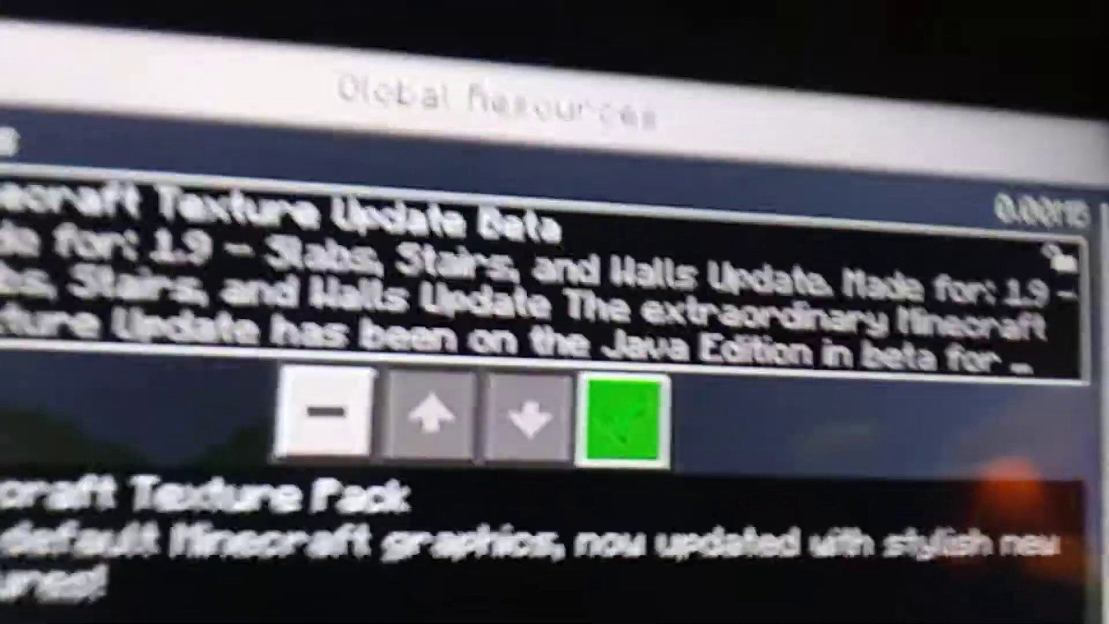
View the Pack Validation report for the imported texture pack, showing no errors found
{"action": "left_click", "coordinate": [623, 420]}
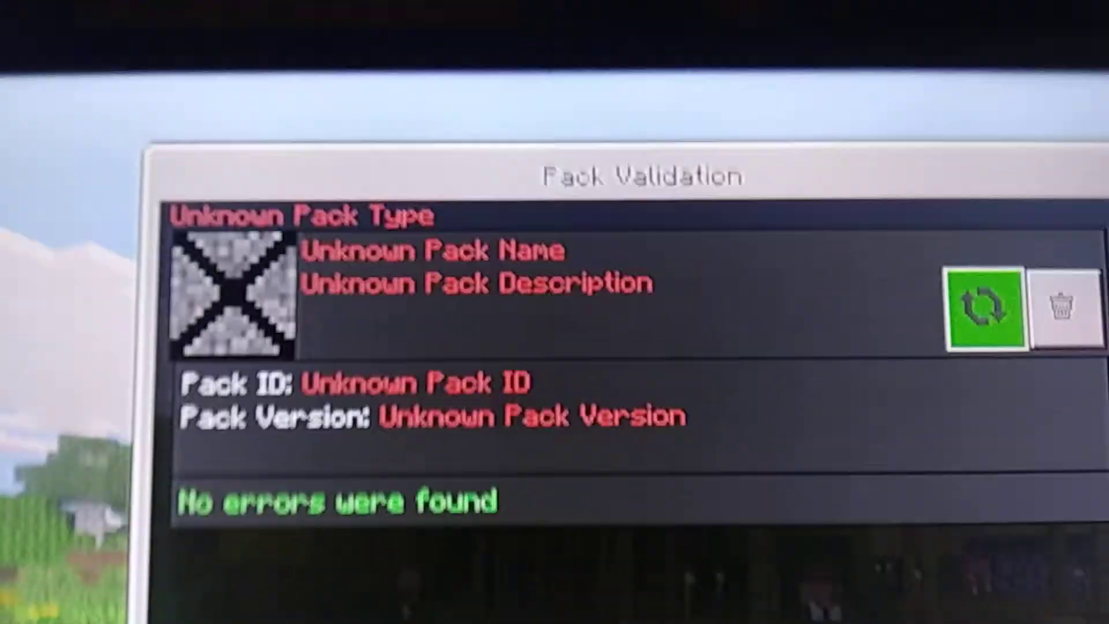